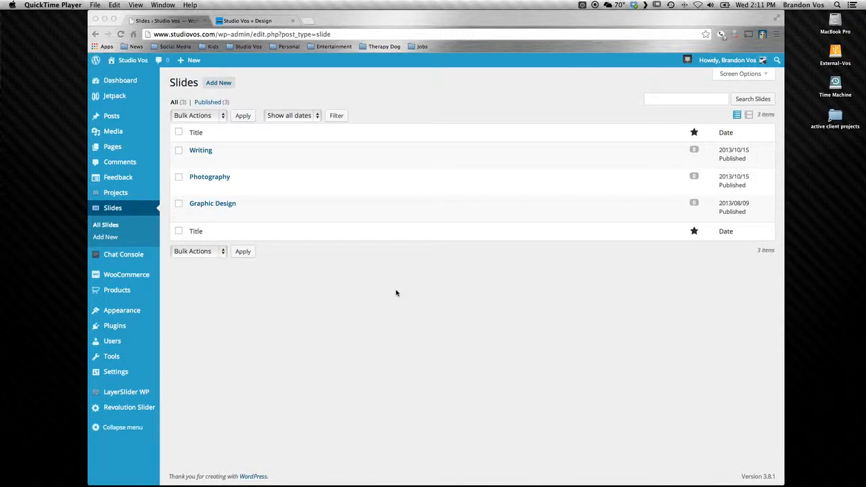
{"action": "mouse_move", "coordinate": [386, 292]}
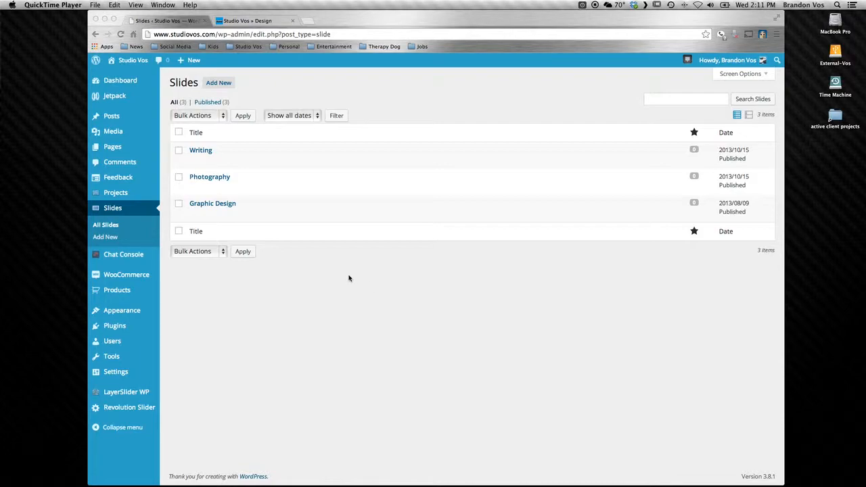
{"action": "mouse_move", "coordinate": [336, 273]}
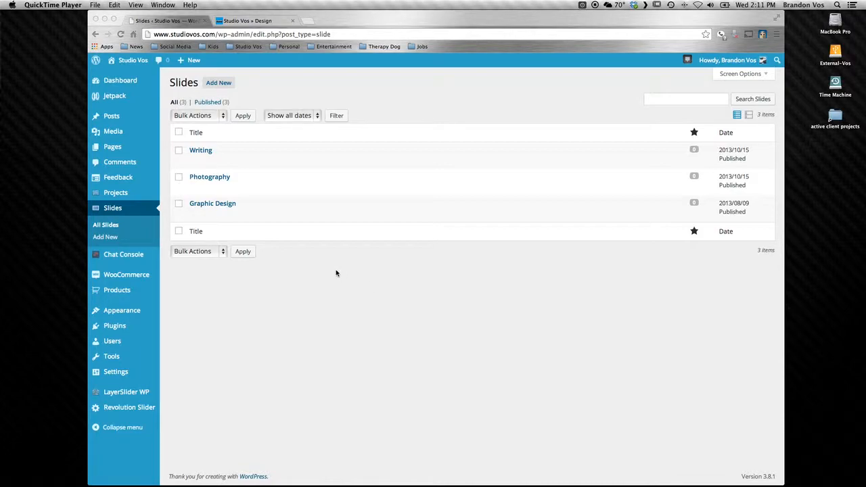
{"action": "mouse_move", "coordinate": [322, 283]}
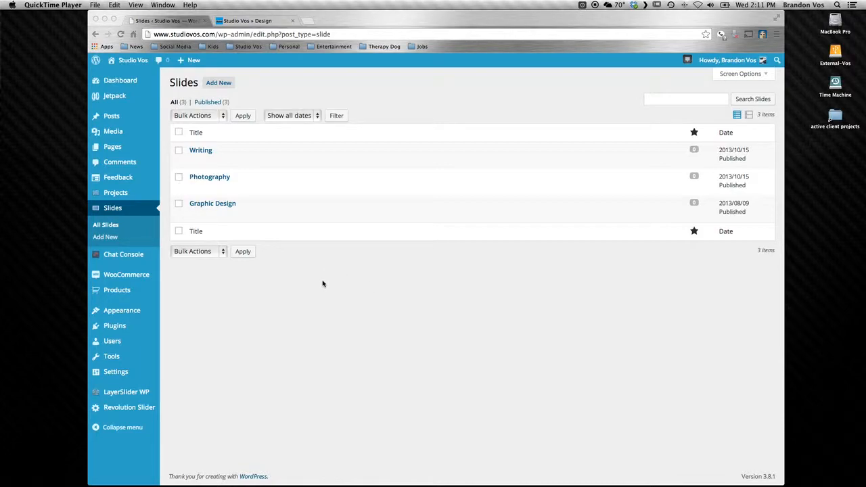
{"action": "mouse_move", "coordinate": [212, 203]}
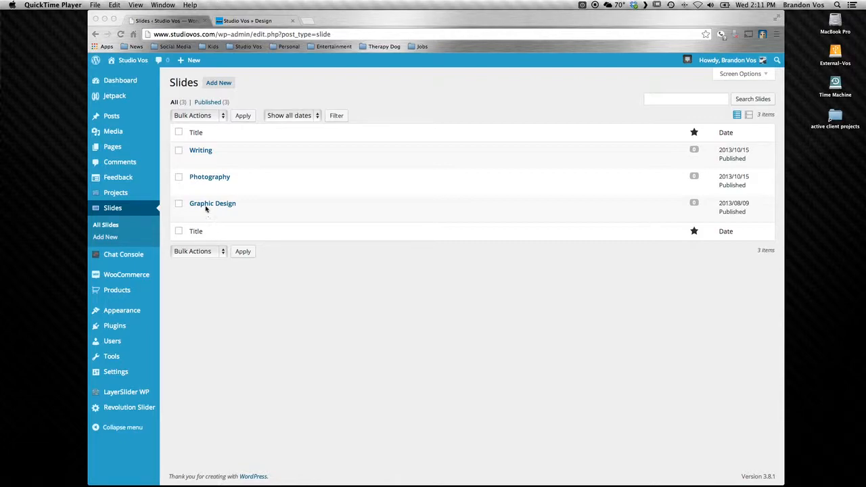
{"action": "mouse_move", "coordinate": [212, 203]}
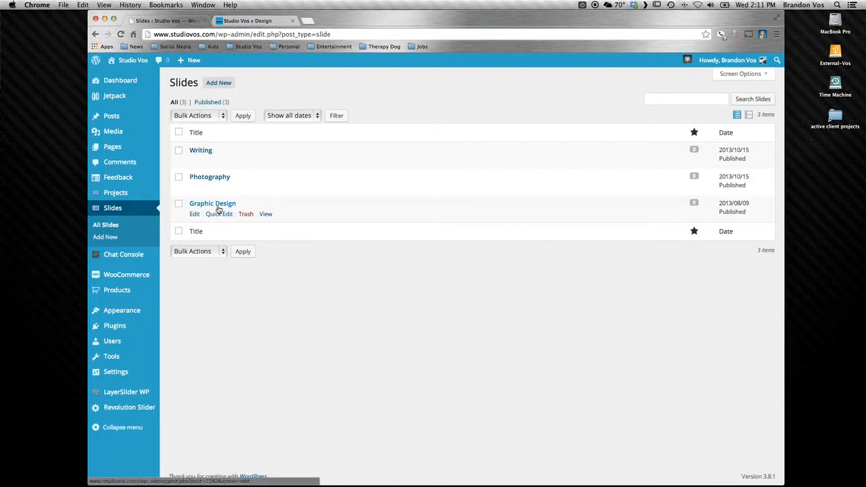
{"action": "mouse_move", "coordinate": [263, 262]}
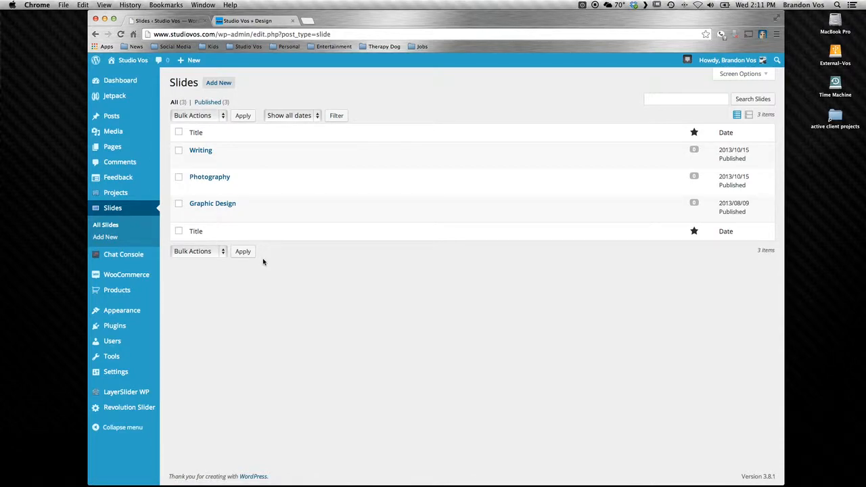
{"action": "mouse_move", "coordinate": [212, 203]}
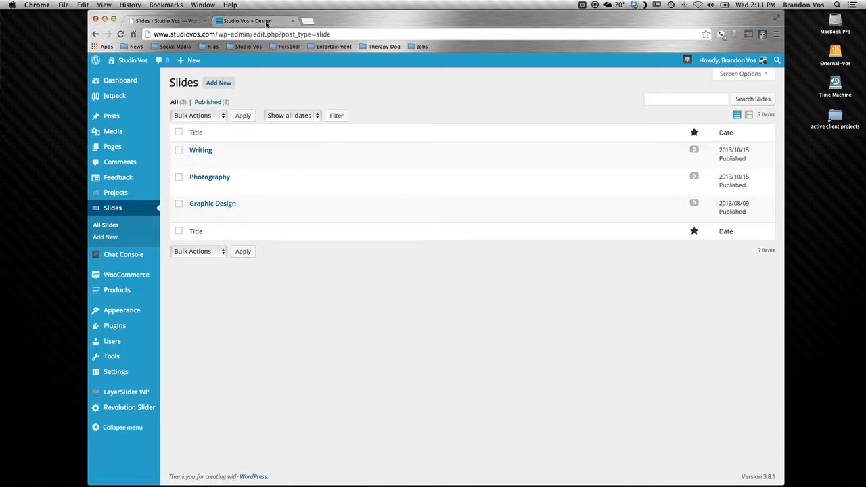
Open the Graphic Design slide from the All Slides list
{"action": "left_click", "coordinate": [245, 20]}
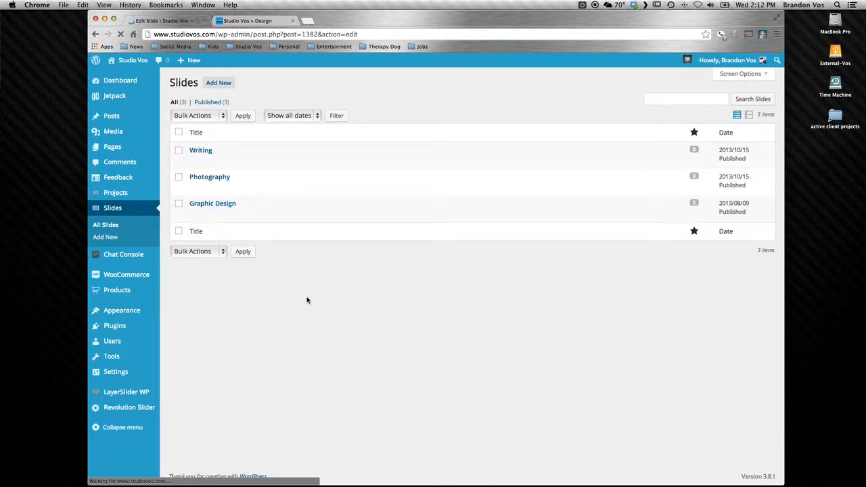
{"action": "left_click", "coordinate": [212, 203]}
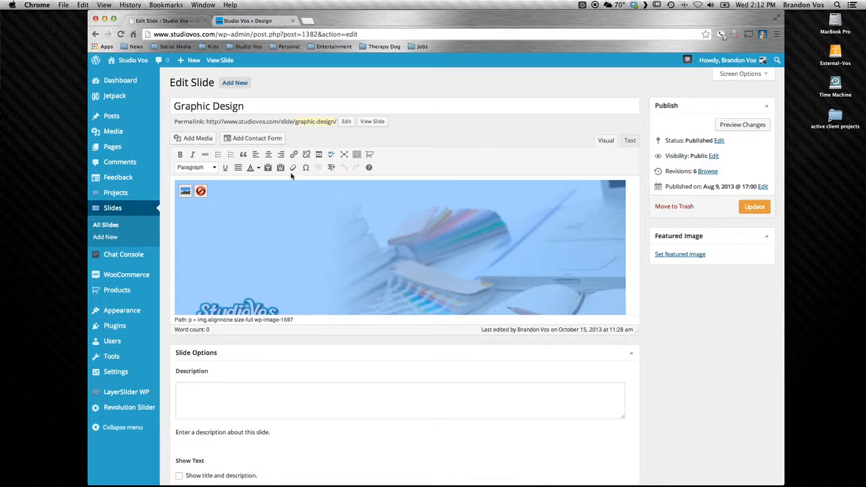
{"action": "mouse_move", "coordinate": [294, 154]}
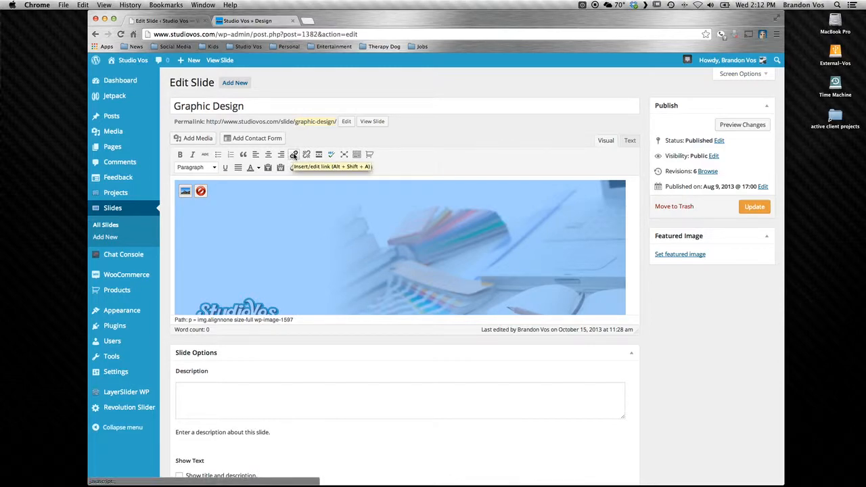
{"action": "left_click", "coordinate": [294, 154]}
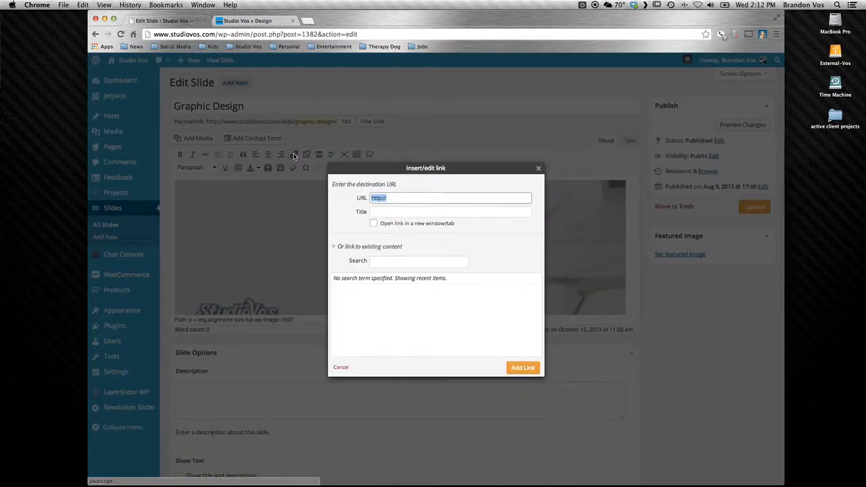
{"action": "left_click", "coordinate": [244, 21]}
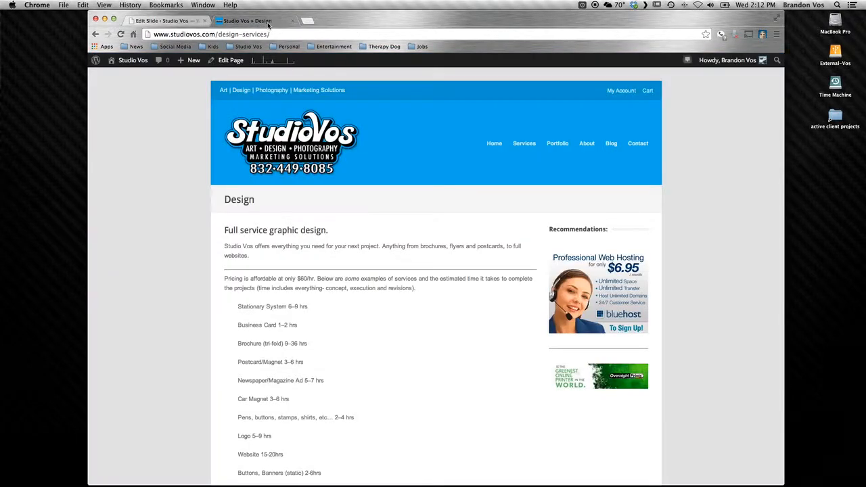
{"action": "left_click", "coordinate": [211, 34]}
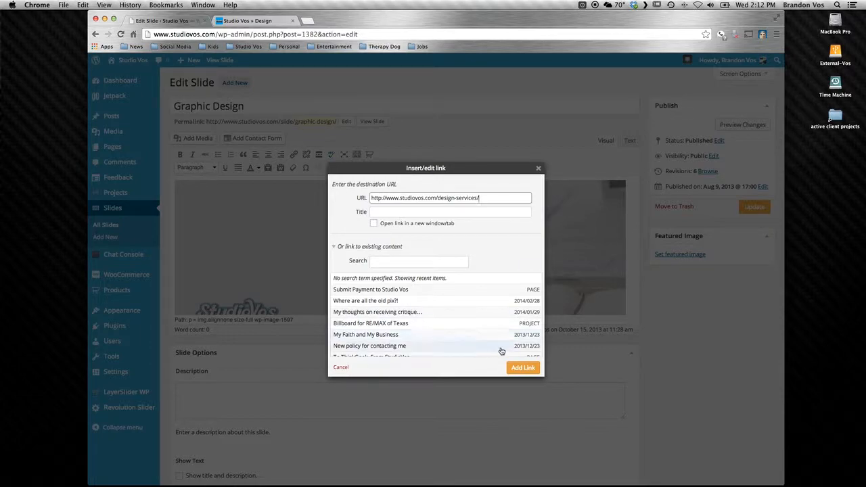
{"action": "left_click", "coordinate": [522, 367]}
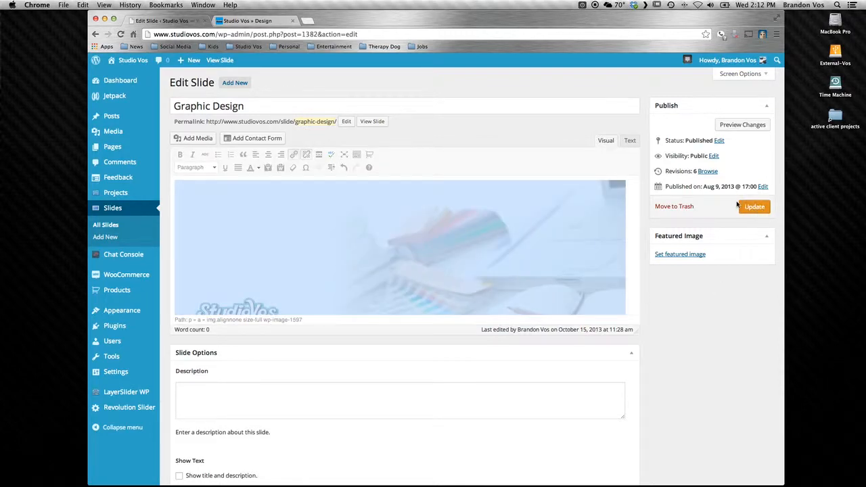
Update the Graphic Design slide to save its image link
{"action": "left_click", "coordinate": [753, 206]}
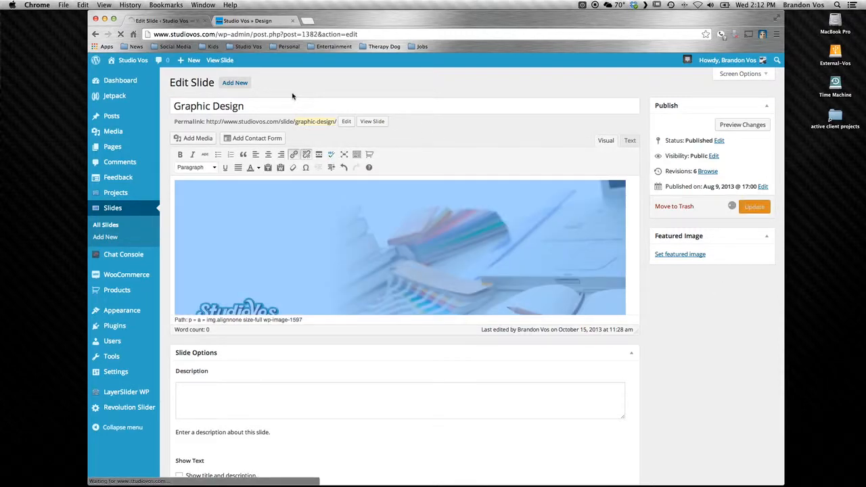
{"action": "left_click", "coordinate": [754, 206]}
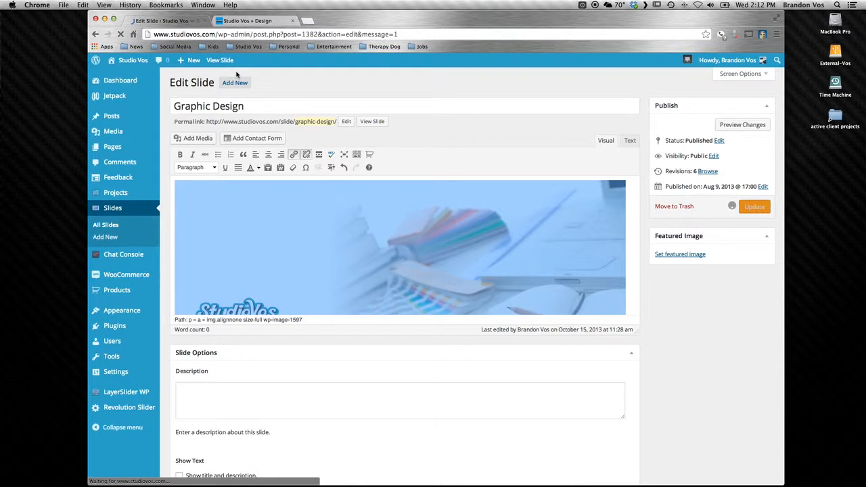
{"action": "left_click", "coordinate": [753, 206]}
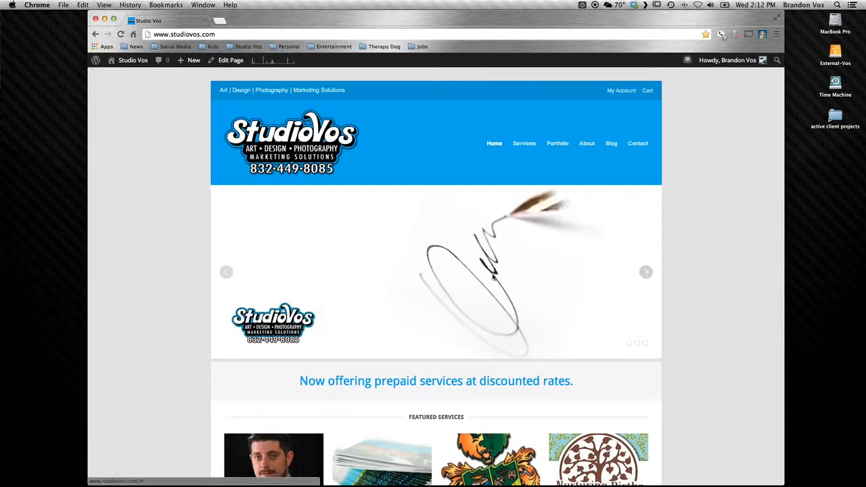
{"action": "mouse_move", "coordinate": [644, 274]}
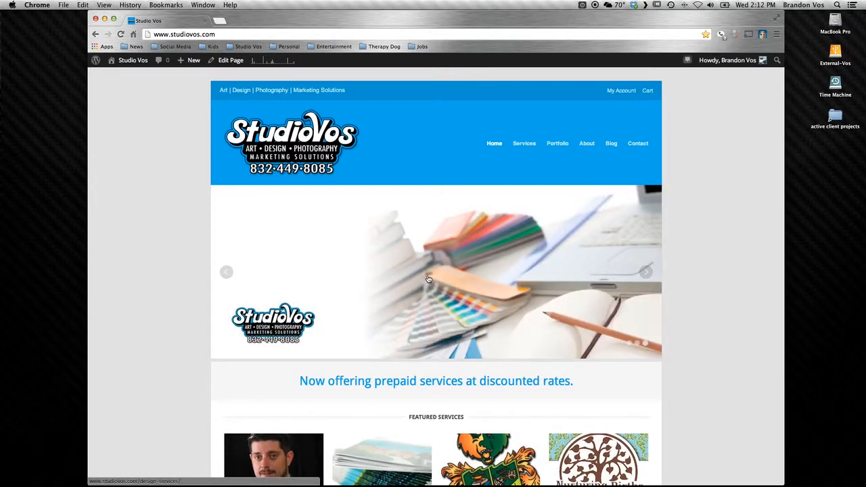
Click the Graphic Design slide in the homepage slider to open the design page
{"action": "left_click", "coordinate": [428, 279]}
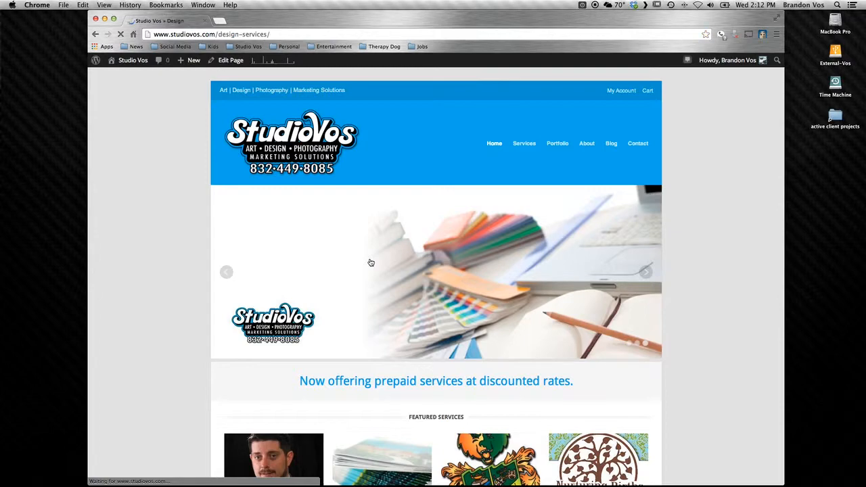